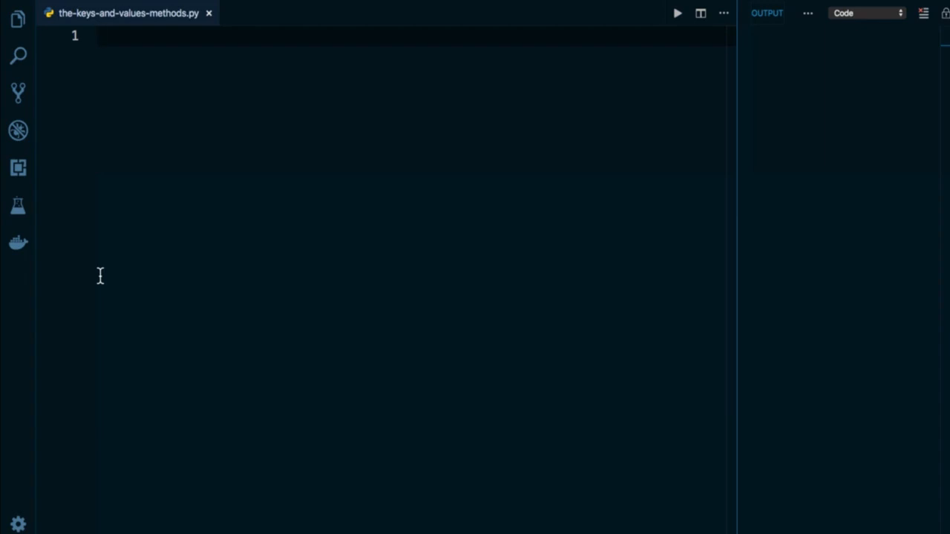
Step: Write cryptocurrency_prices = {"Bitcoin": 400000, "Ethereum": 7000, "Litecoin": 10} followed by a new line
{"action": "type", "text": "crypto"}
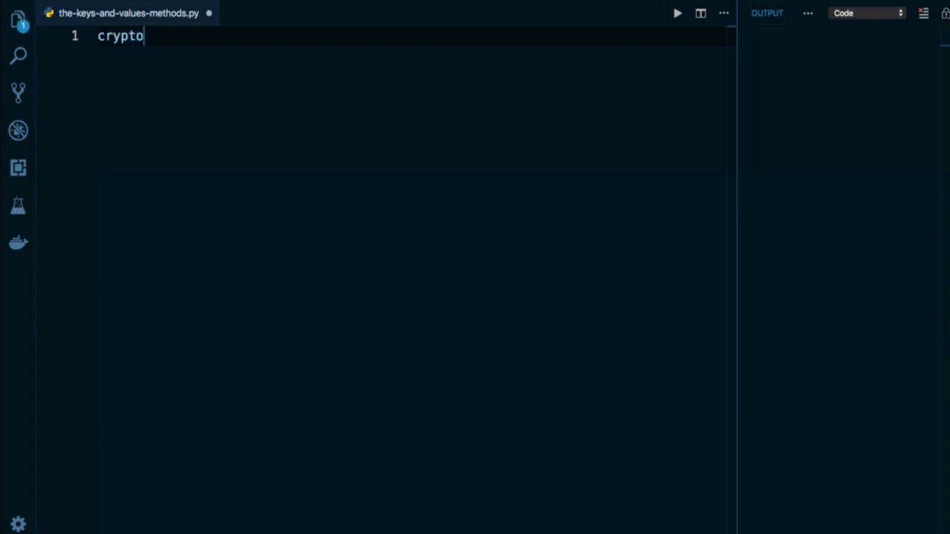
{"action": "type", "text": "currency_price"}
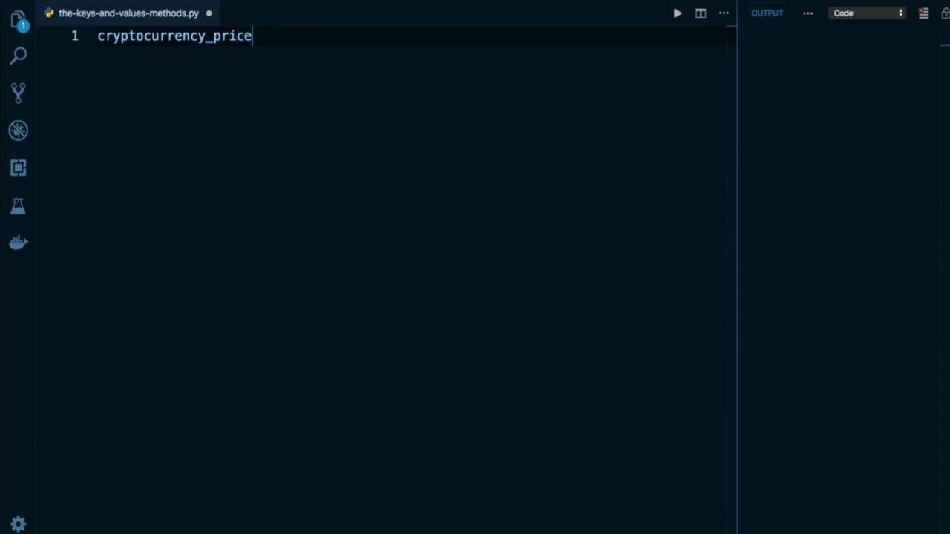
{"action": "type", "text": "s = {"}
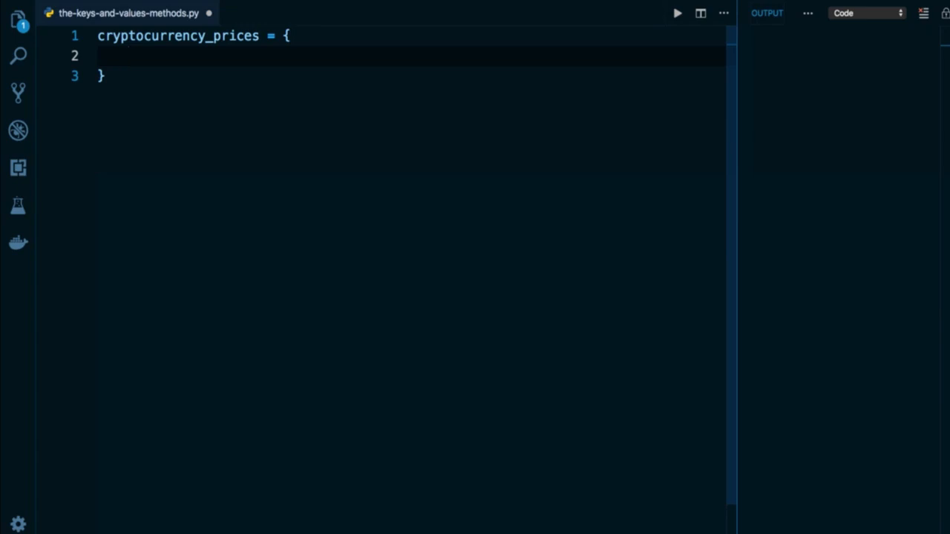
{"action": "type", "text": "\"Bitcoin\""}
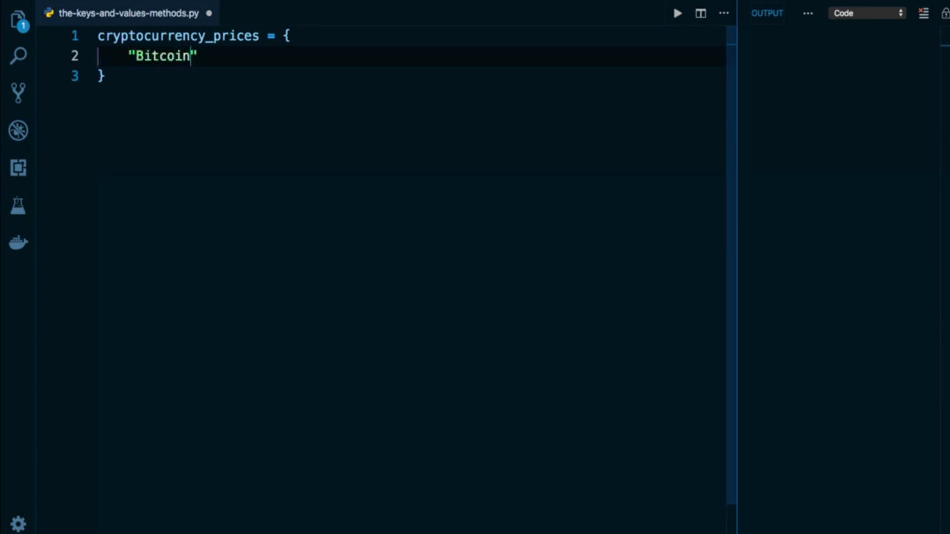
{"action": "type", "text": ": 400000,"}
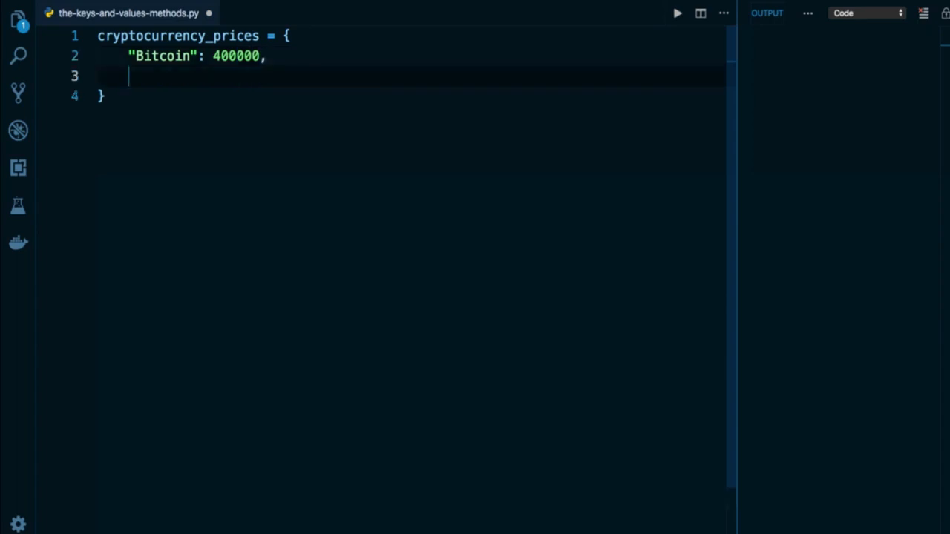
{"action": "type", "text": "\"Eth\""}
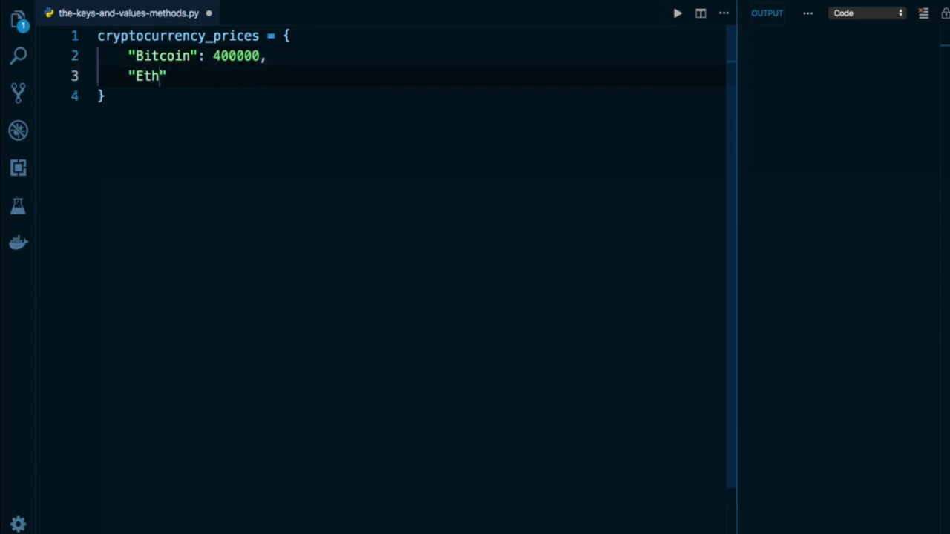
{"action": "type", "text": "ereum\":"}
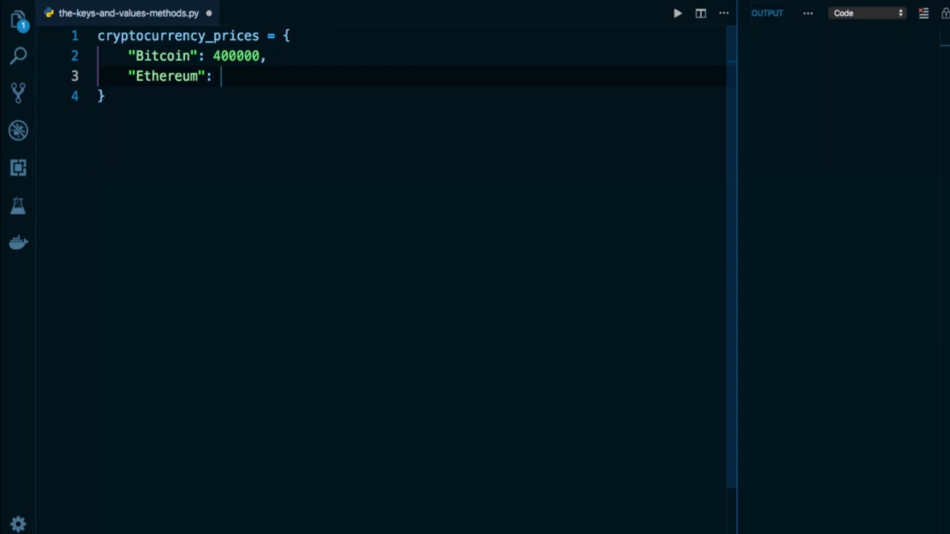
{"action": "type", "text": "7000,"}
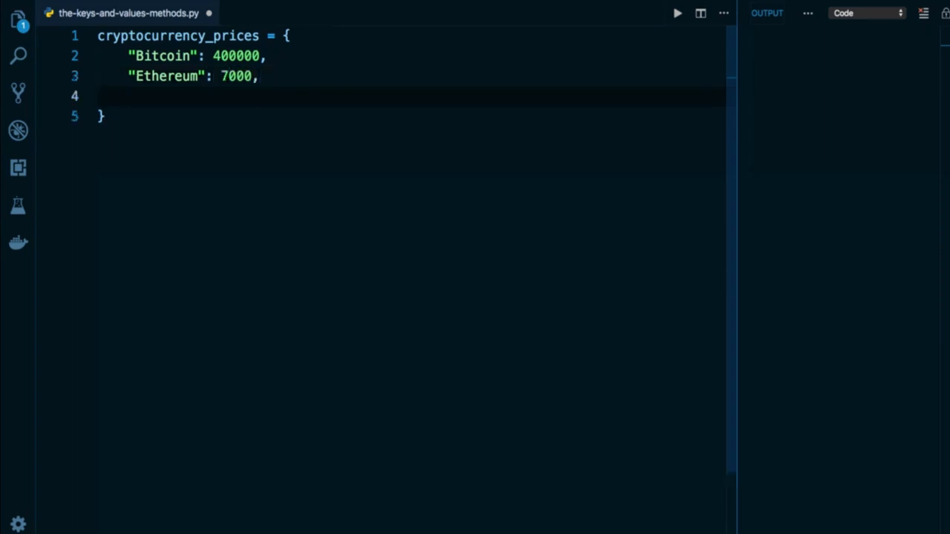
{"action": "type", "text": "\"Litecoin\""}
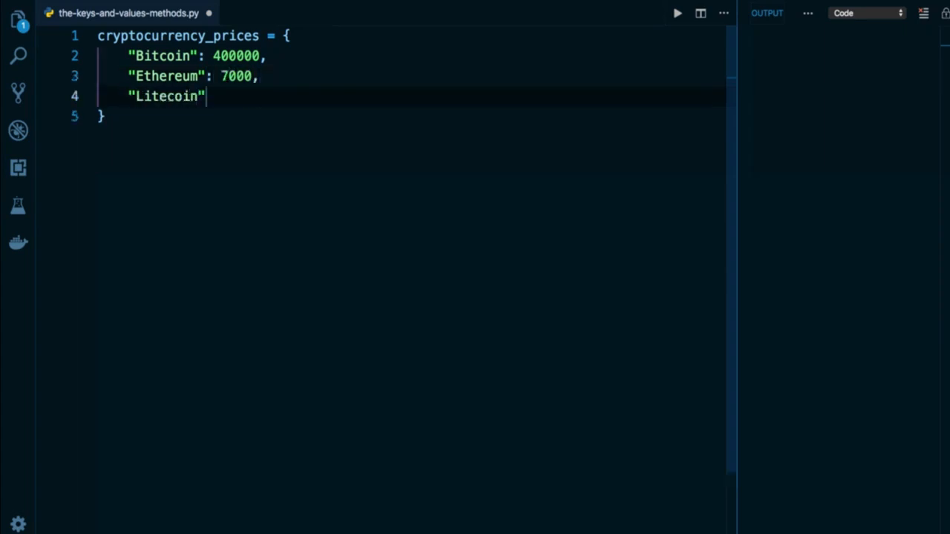
{"action": "type", "text": ": 10"}
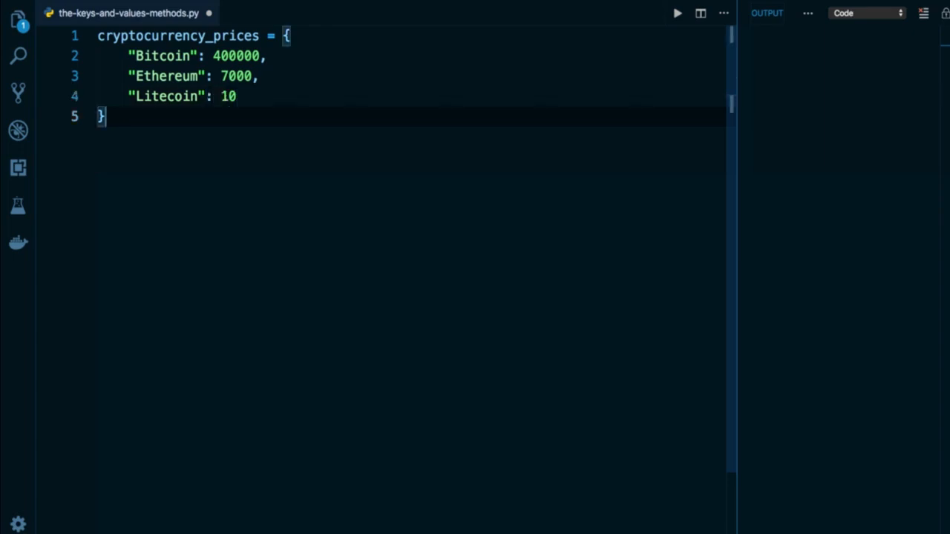
{"action": "key", "text": "Enter"}
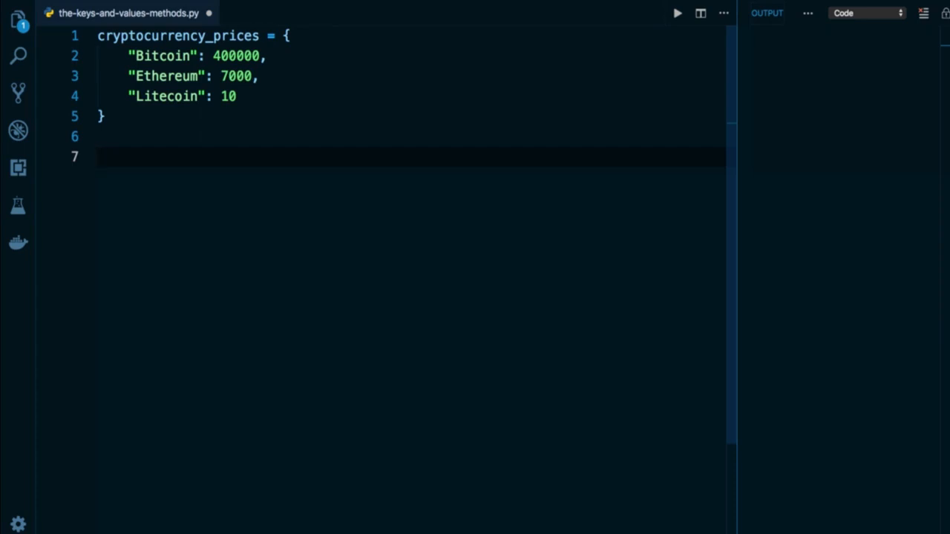
Step: Add print(cryptocurrency_prices.keys()) and run it to show Bitcoin, Ethereum and Litecoin
{"action": "type", "text": "prin"}
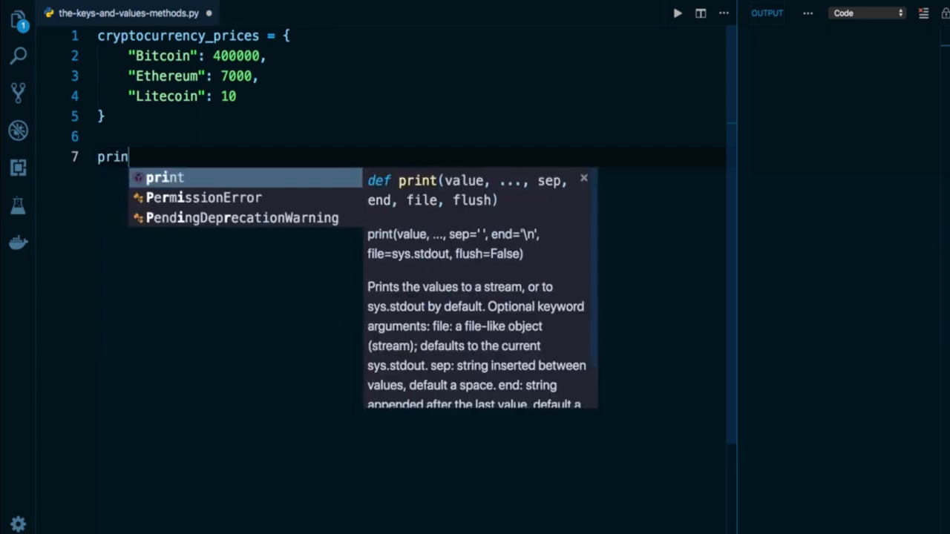
{"action": "type", "text": "t(cryptocurrency_prices)"}
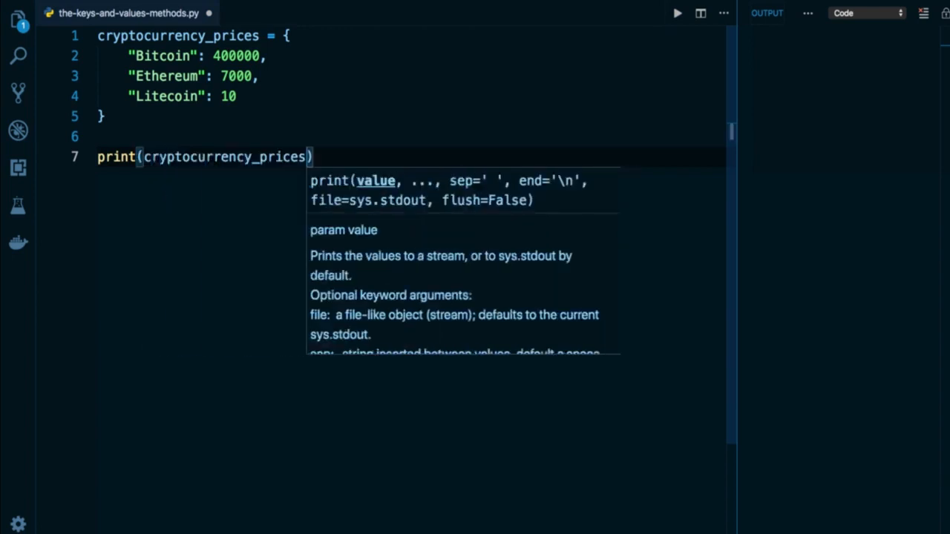
{"action": "type", "text": "."}
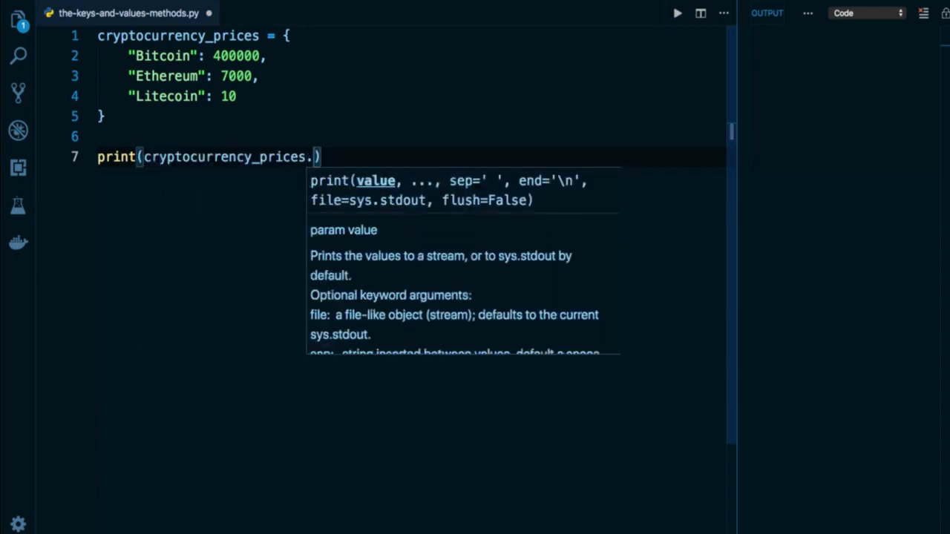
{"action": "type", "text": "keys()"}
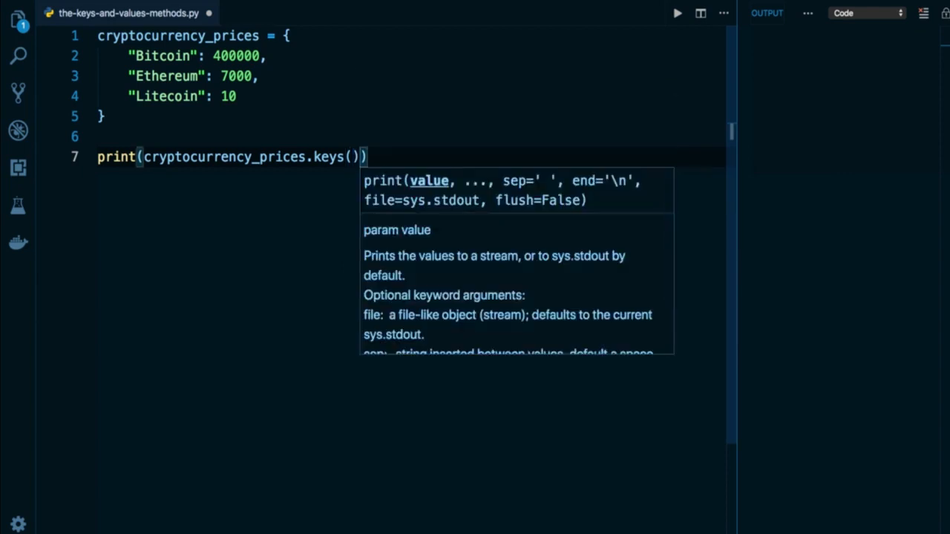
{"action": "left_click", "coordinate": [676, 13]}
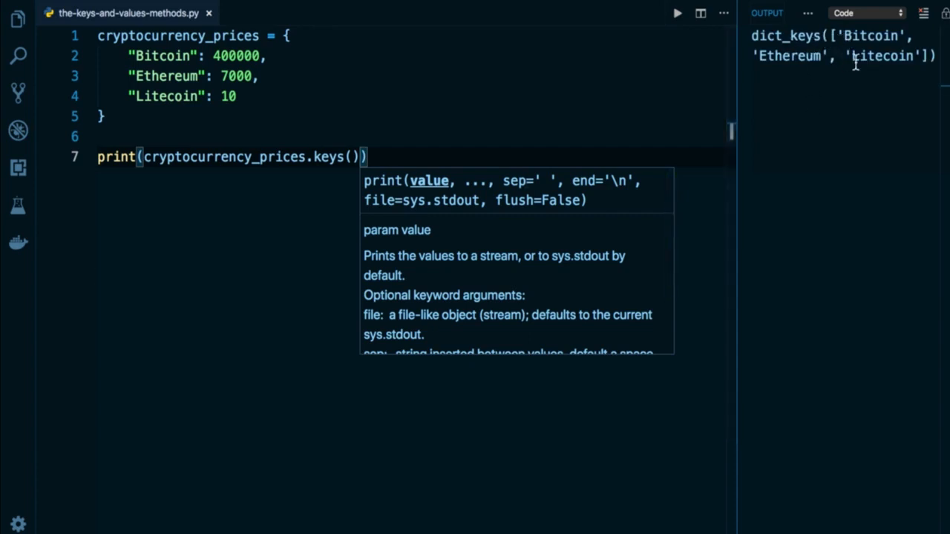
{"action": "mouse_move", "coordinate": [809, 52]}
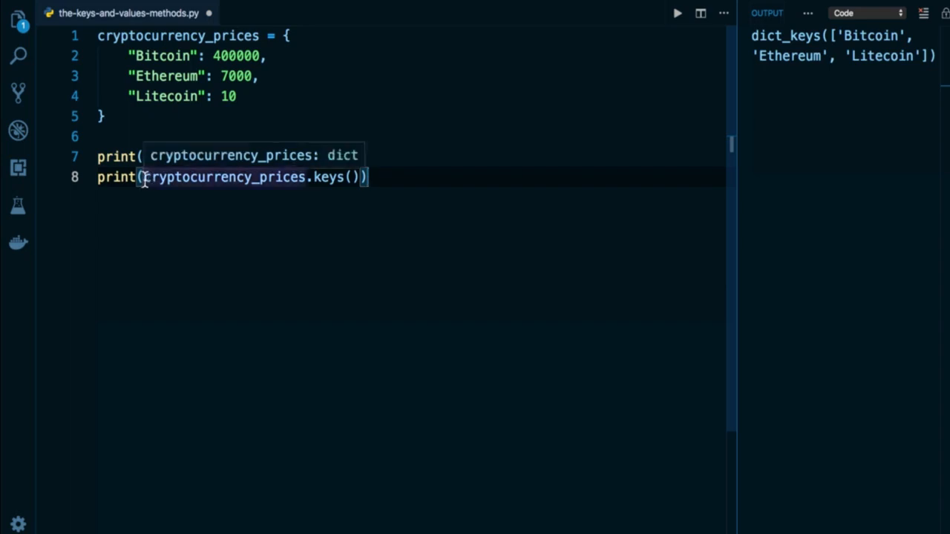
Step: Wrap the copied print's argument in type() to show <class 'dict_keys'>, then select both print lines
{"action": "type", "text": "type("}
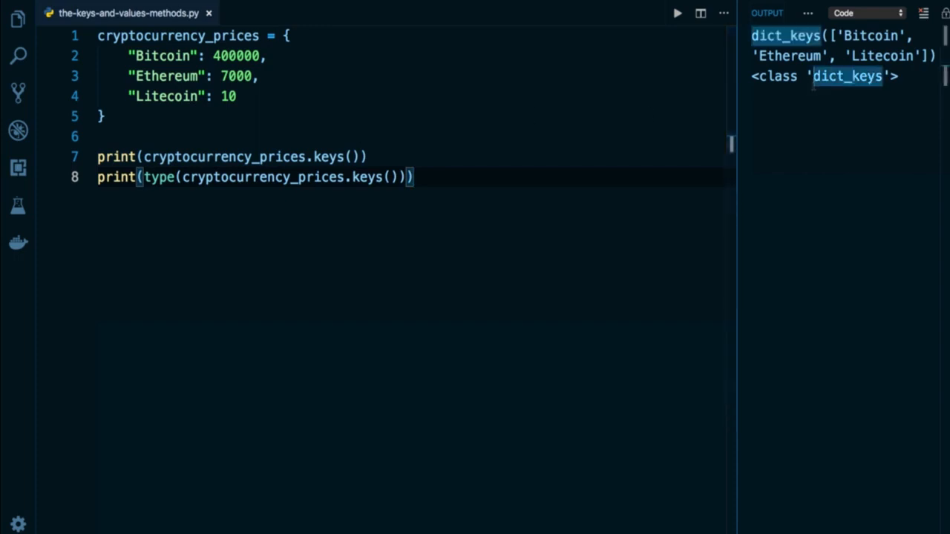
{"action": "left_click", "coordinate": [764, 104]}
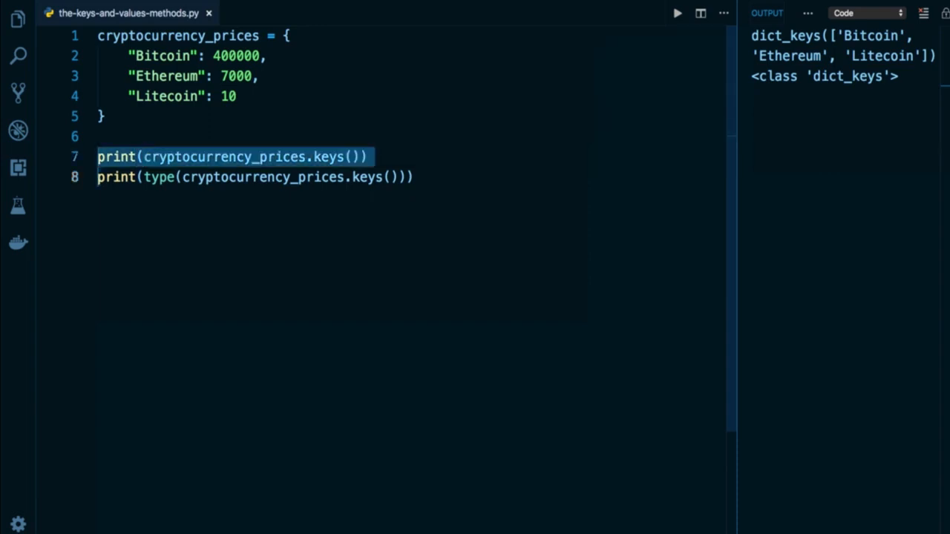
Step: Paste the two print lines below and change keys to values for dict_values output
{"action": "key", "text": "ctrl+v"}
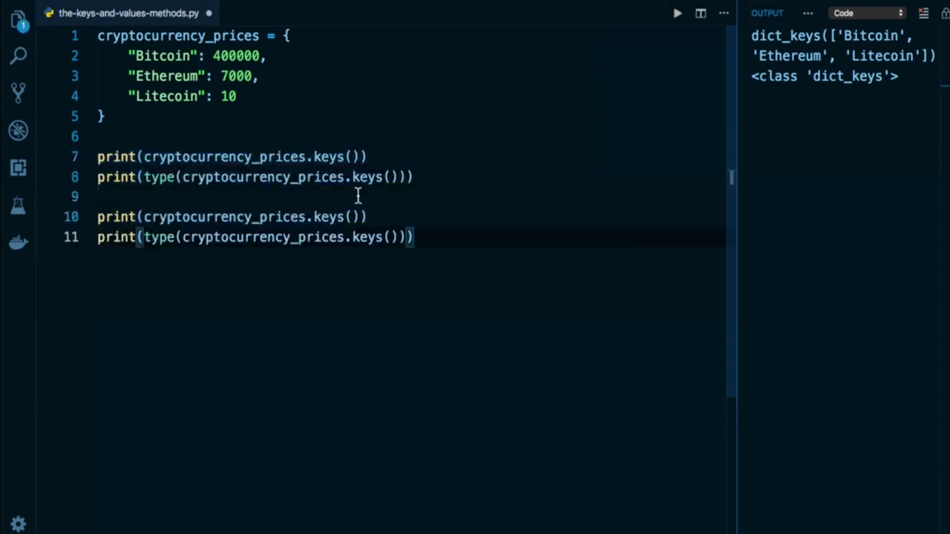
{"action": "type", "text": "values"}
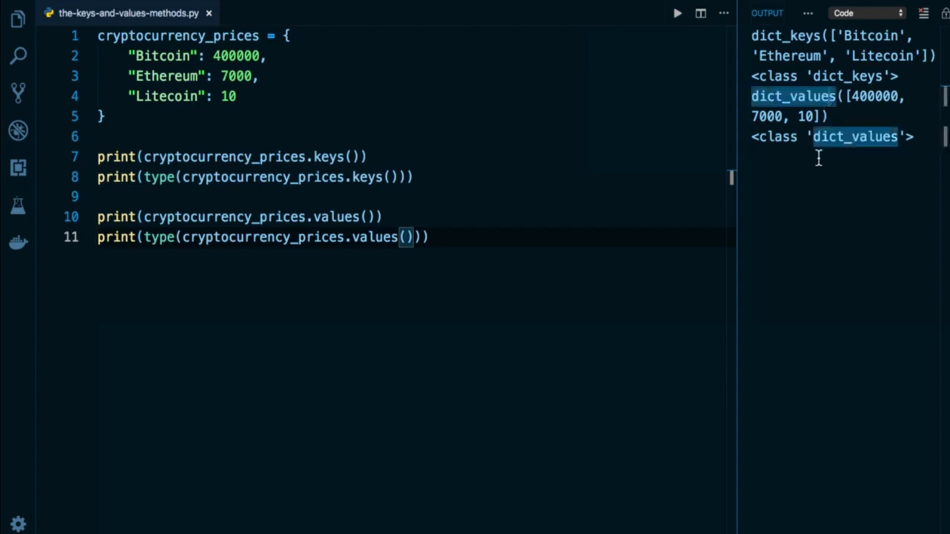
{"action": "mouse_move", "coordinate": [640, 176]}
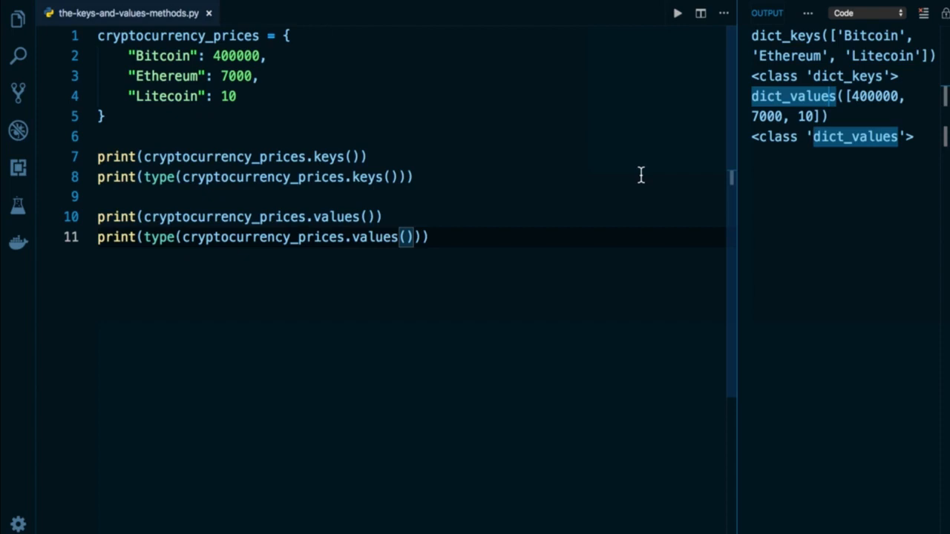
{"action": "mouse_move", "coordinate": [517, 226]}
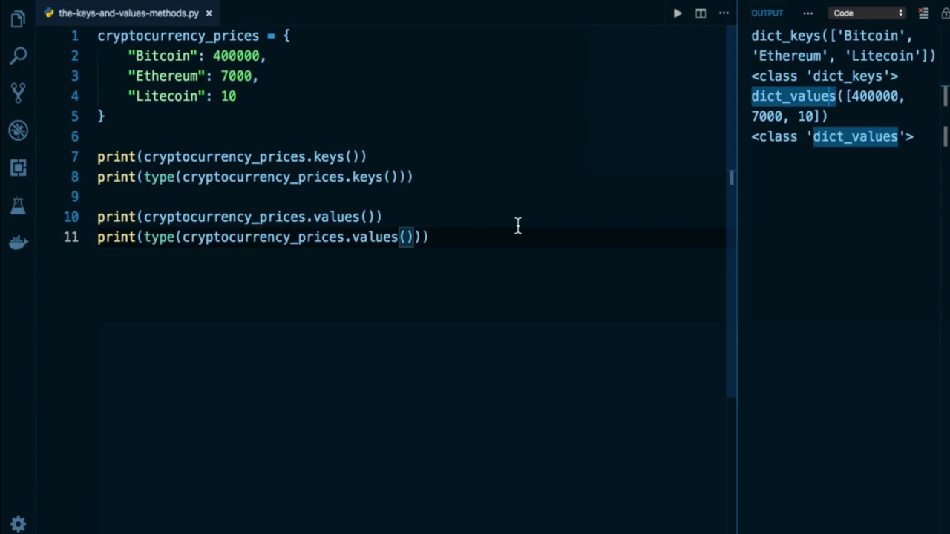
{"action": "mouse_move", "coordinate": [492, 191]}
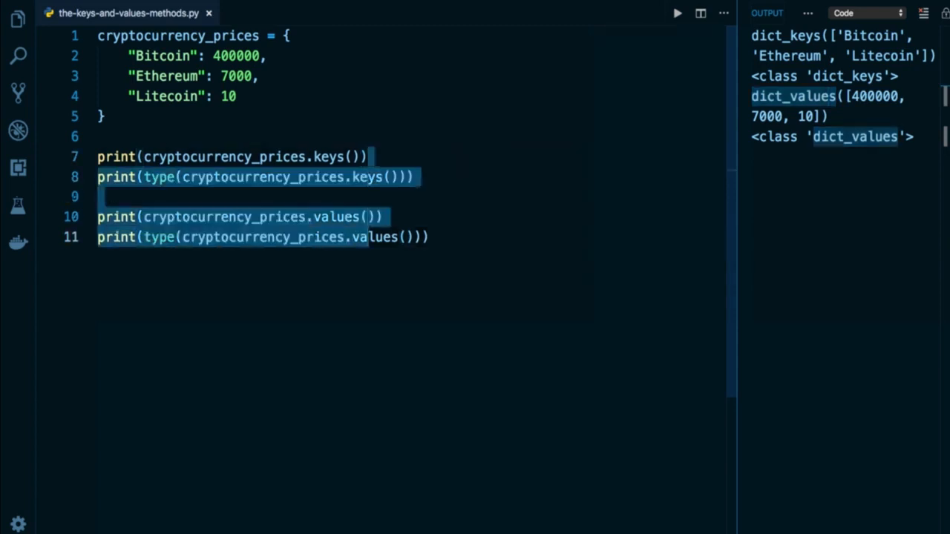
Step: Comment out the four print lines and write 'for currency in cryptocurrency_prices.keys():'
{"action": "key", "text": "ctrl+/"}
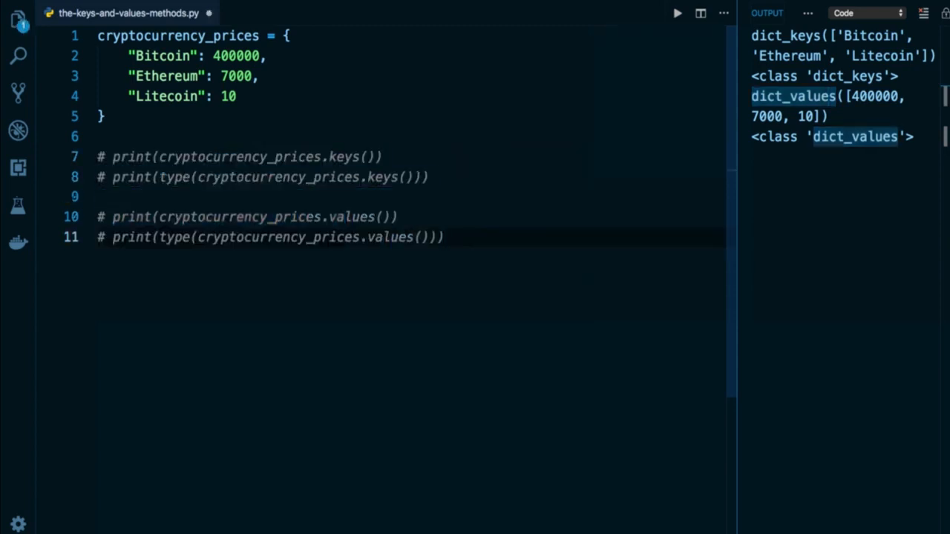
{"action": "key", "text": "Enter"}
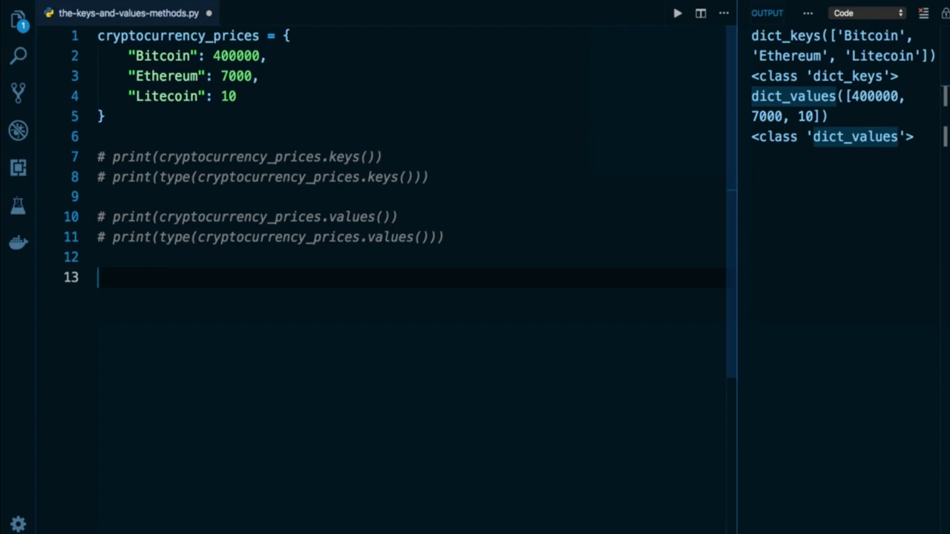
{"action": "type", "text": "for cur"}
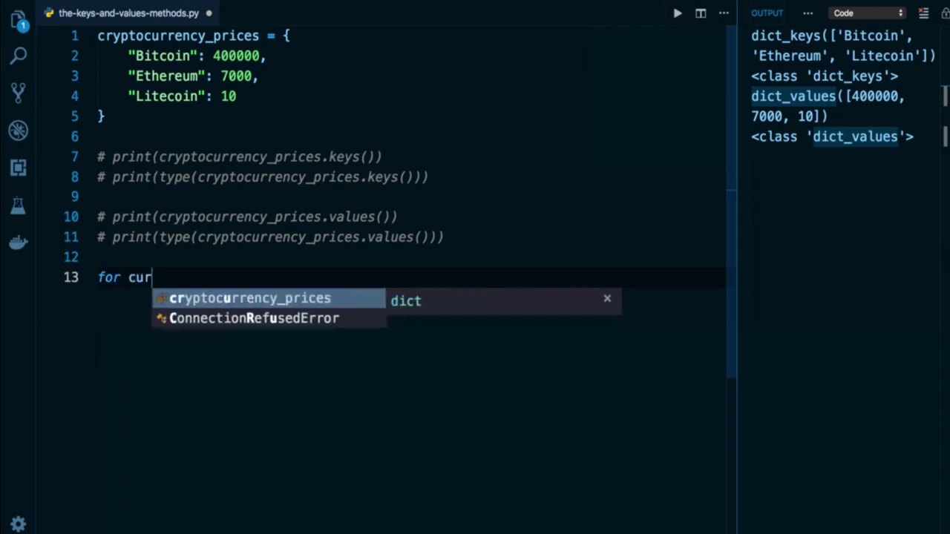
{"action": "type", "text": "rency in cryptocurrency_prices.keys("}
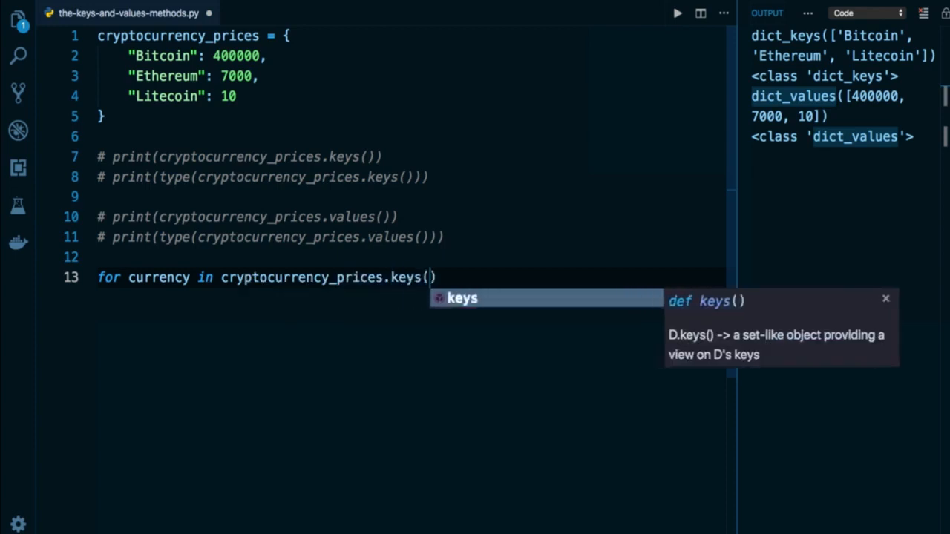
{"action": "type", "text": ":"}
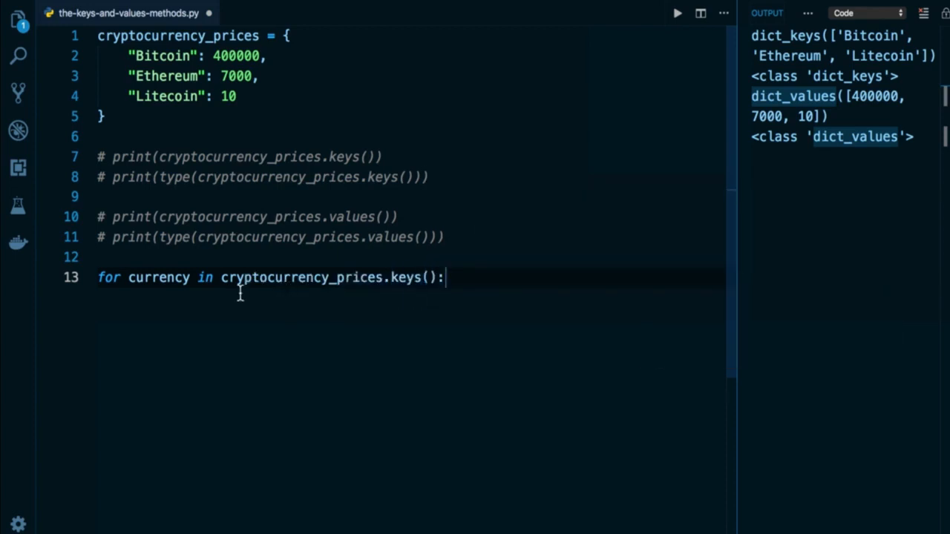
{"action": "double_click", "coordinate": [327, 276]}
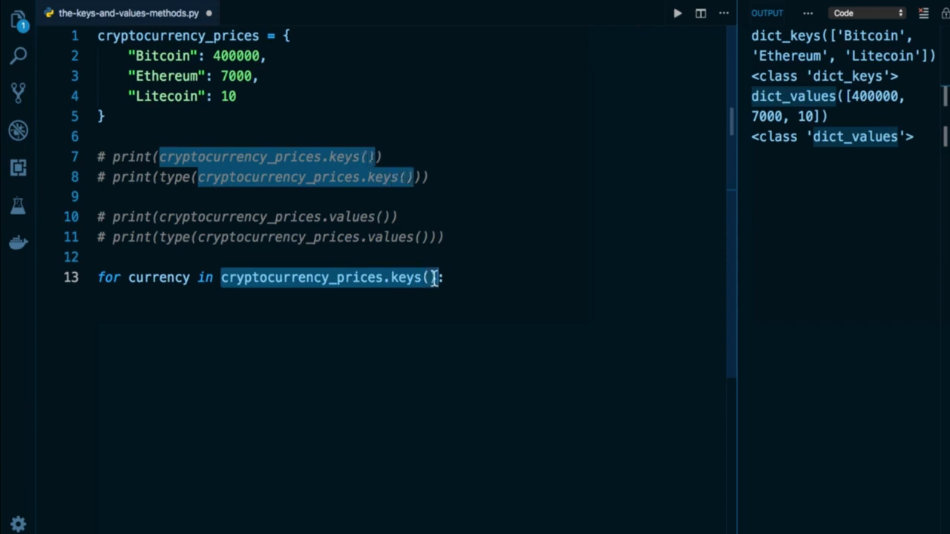
{"action": "mouse_move", "coordinate": [176, 282]}
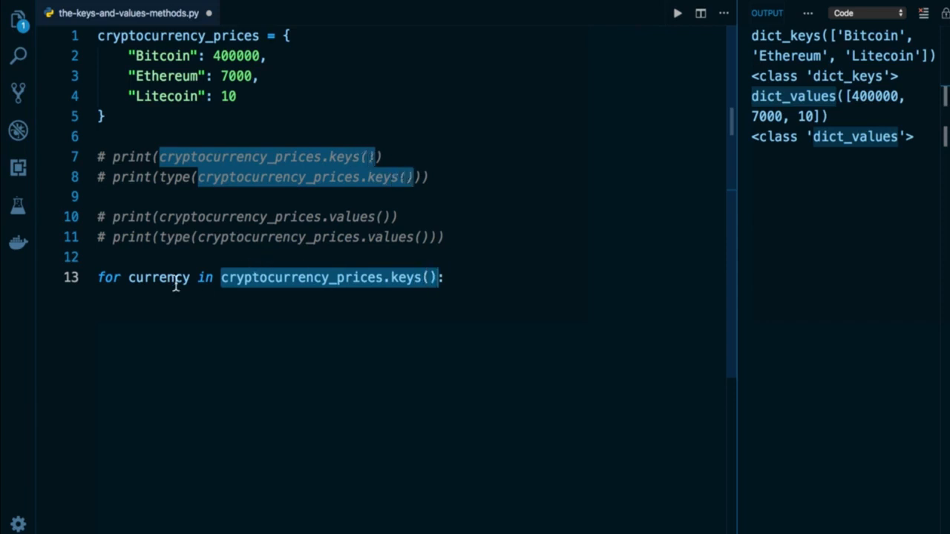
{"action": "double_click", "coordinate": [158, 277]}
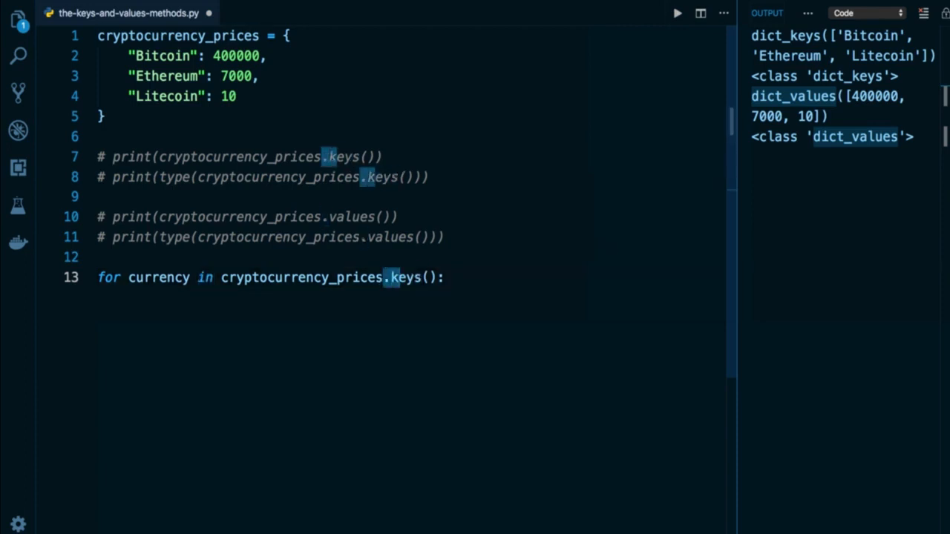
{"action": "key", "text": "BackSpace"}
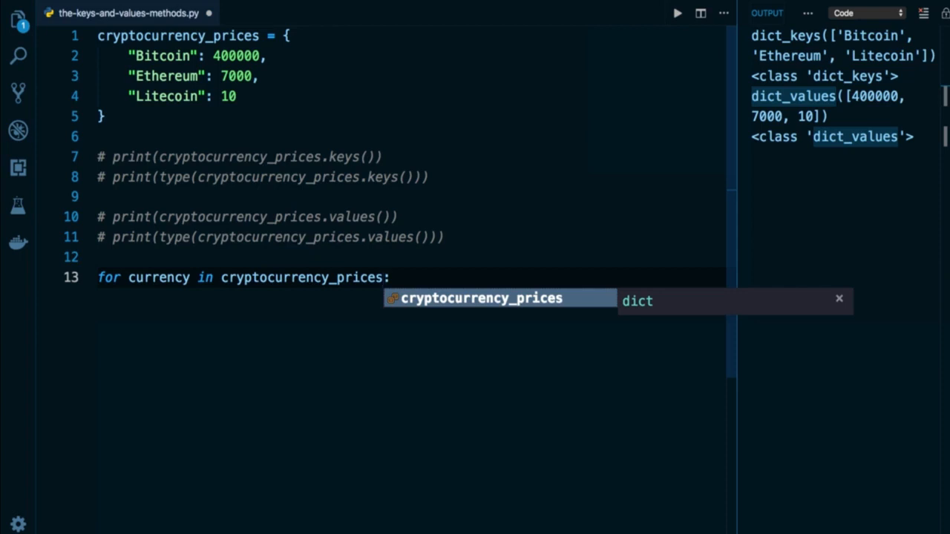
{"action": "type", "text": ".keys()"}
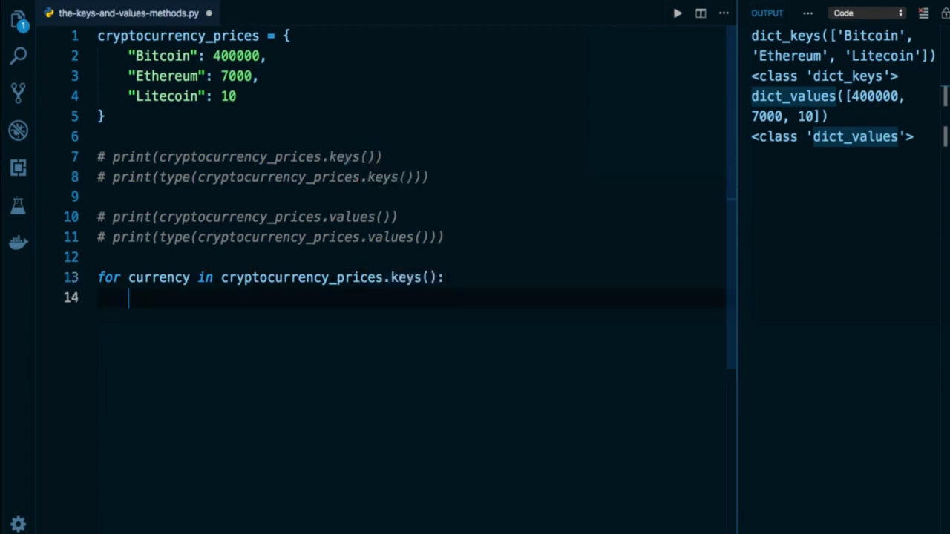
Step: Print f"The next currency is {currency}" in the loop and run it
{"action": "type", "text": "print()"}
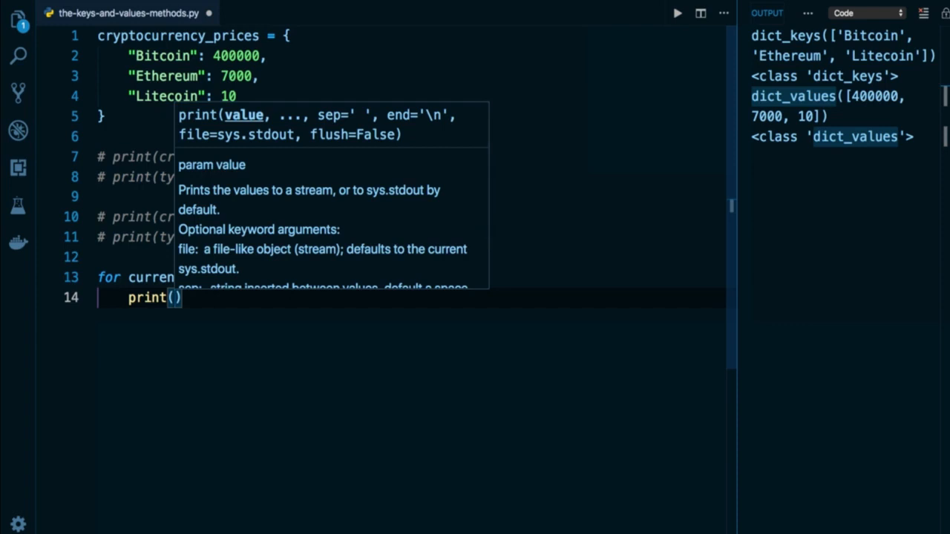
{"action": "type", "text": "f\"The next currency is {currency"}
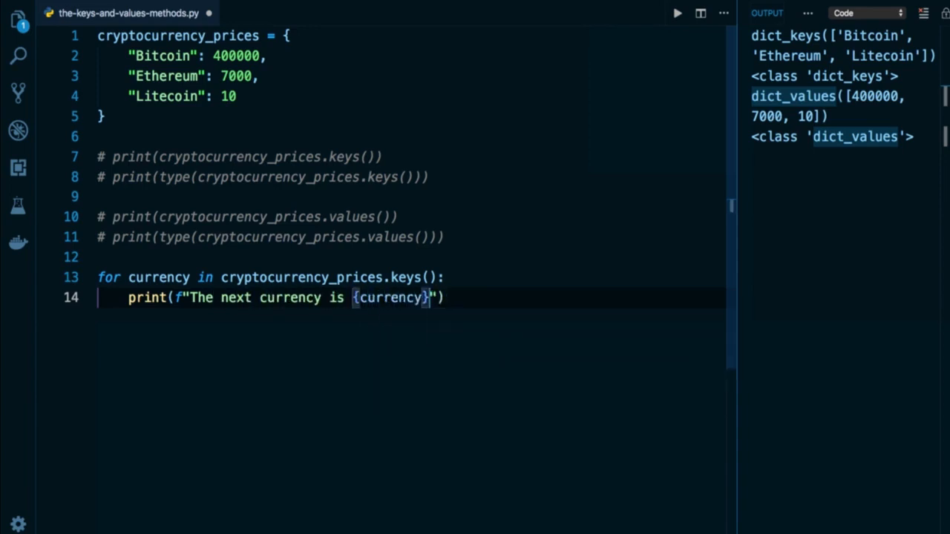
{"action": "left_click", "coordinate": [677, 12]}
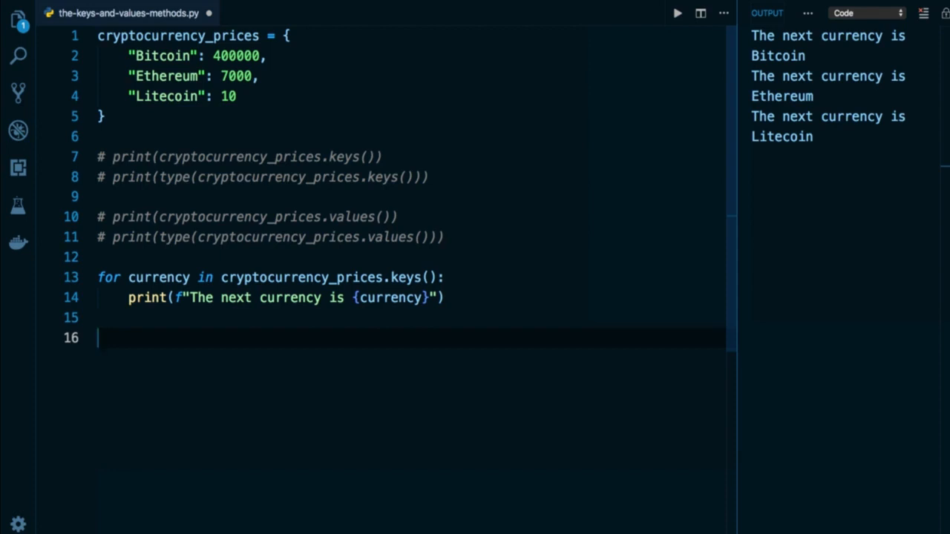
Step: Write 'for price in cryptocurrency_prices.values():' printing f"The next price is {price}"
{"action": "type", "text": "for price in cryptocurrency_prices"}
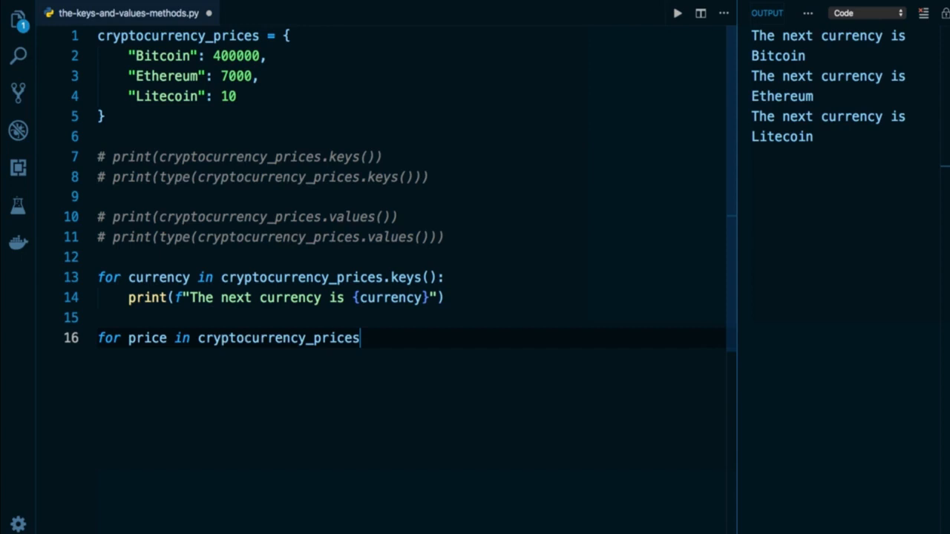
{"action": "type", "text": ".values():"}
{"action": "type", "text": "print(f\"Th"}
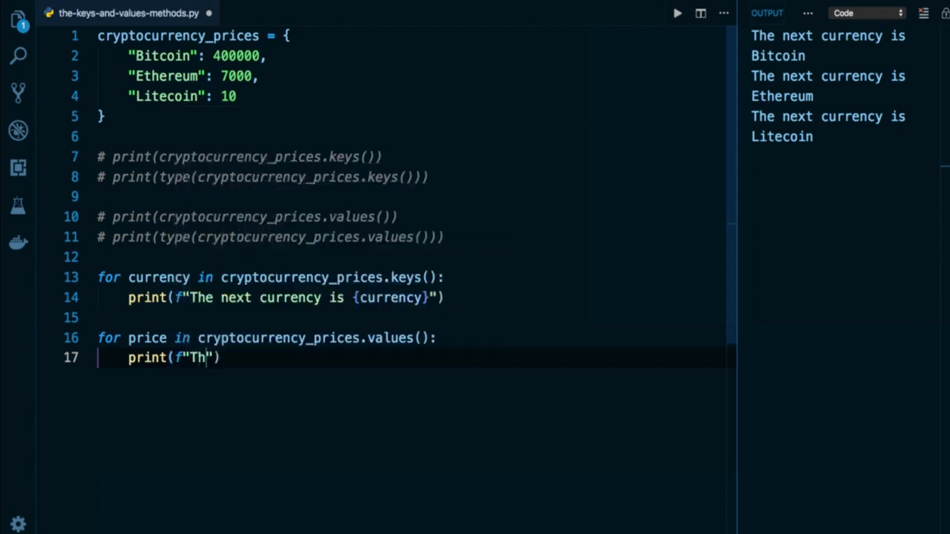
{"action": "type", "text": "e next price is {"}
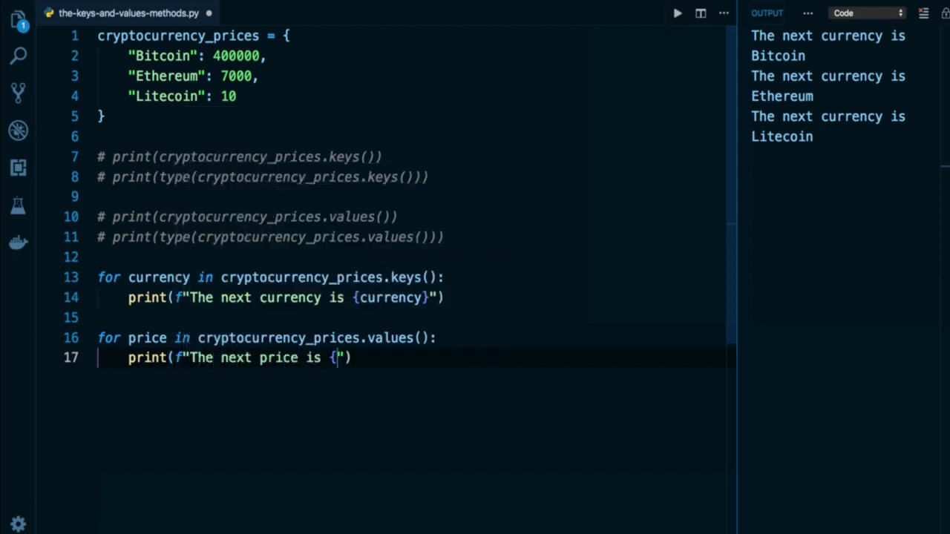
{"action": "type", "text": "price}"}
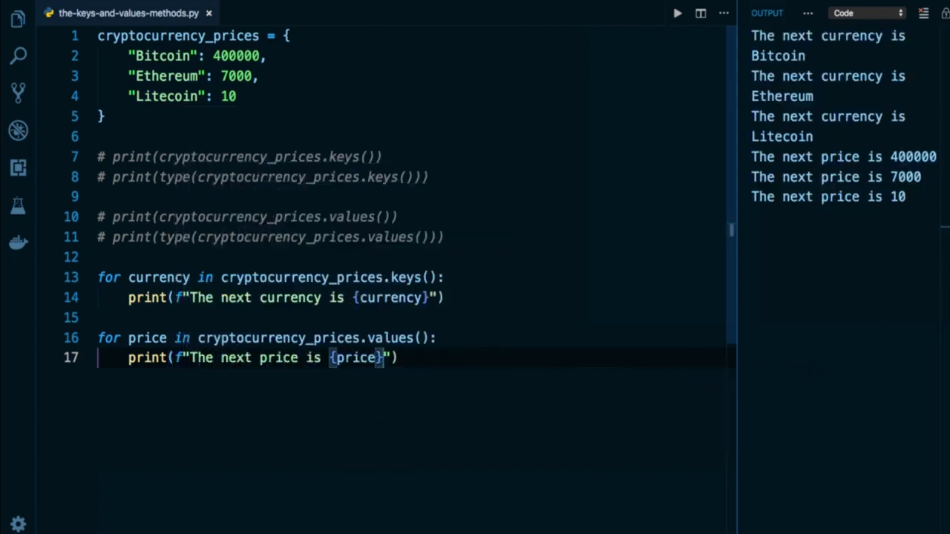
{"action": "double_click", "coordinate": [158, 277]}
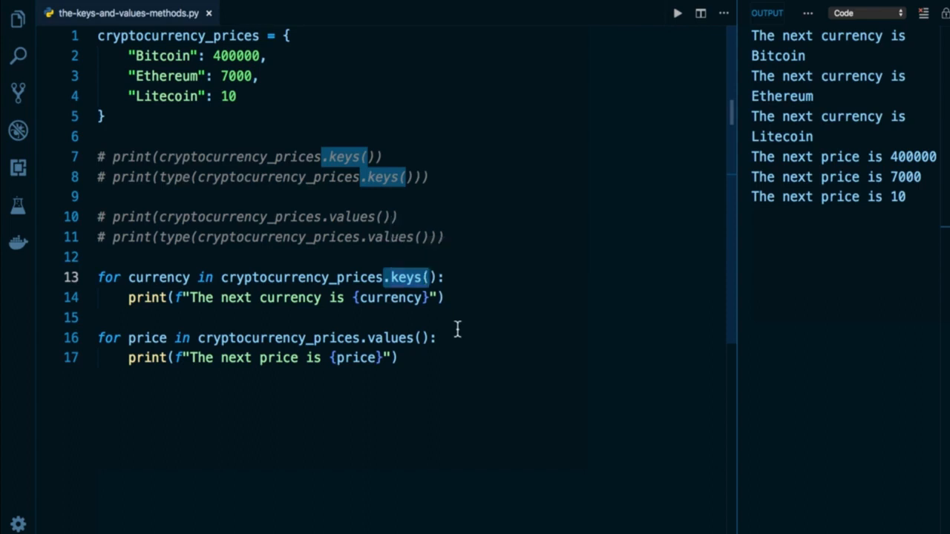
{"action": "mouse_move", "coordinate": [446, 355]}
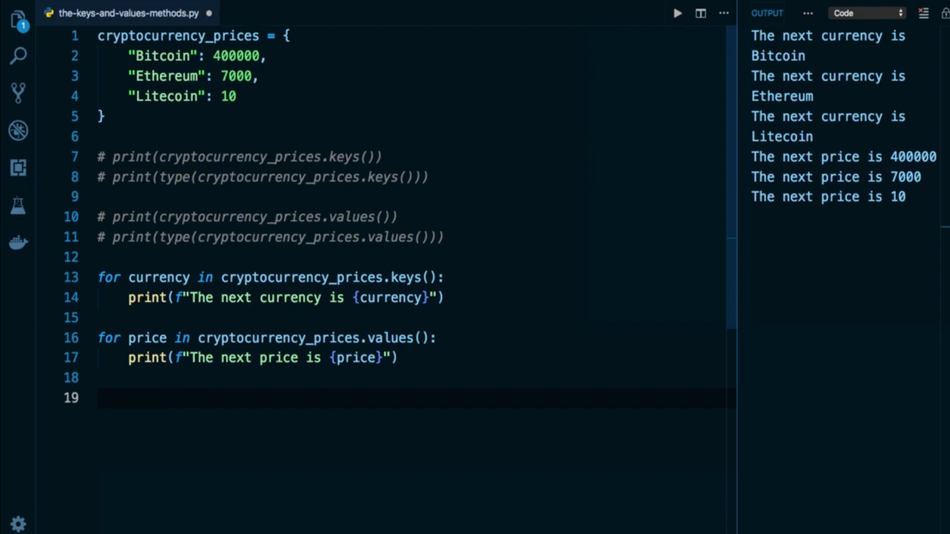
Step: Print "Bitcoin" in cryptocurrency_prices.keys(), run it, then change the copy to "Ripple"
{"action": "type", "text": "print(\"Bitcoin\" in cryptocurrency_prices"}
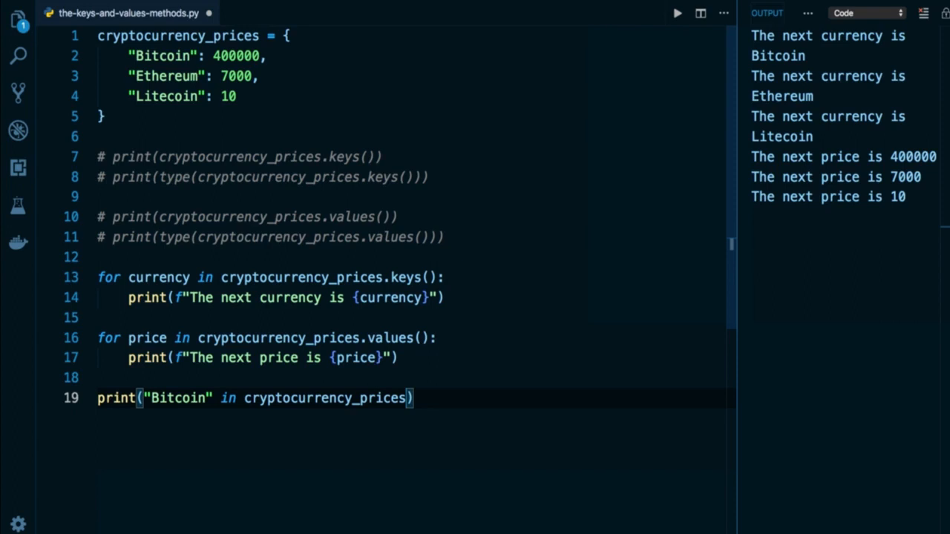
{"action": "type", "text": ".keys("}
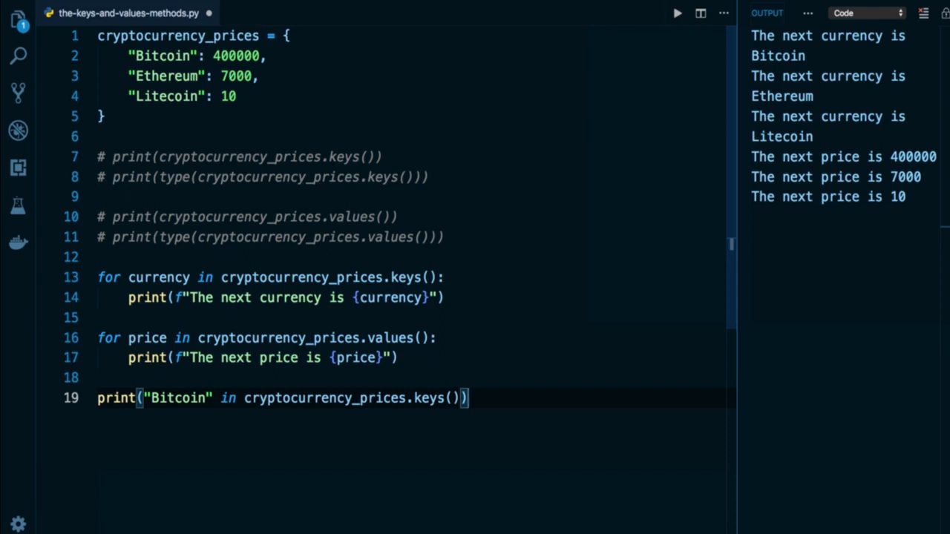
{"action": "left_click", "coordinate": [676, 13]}
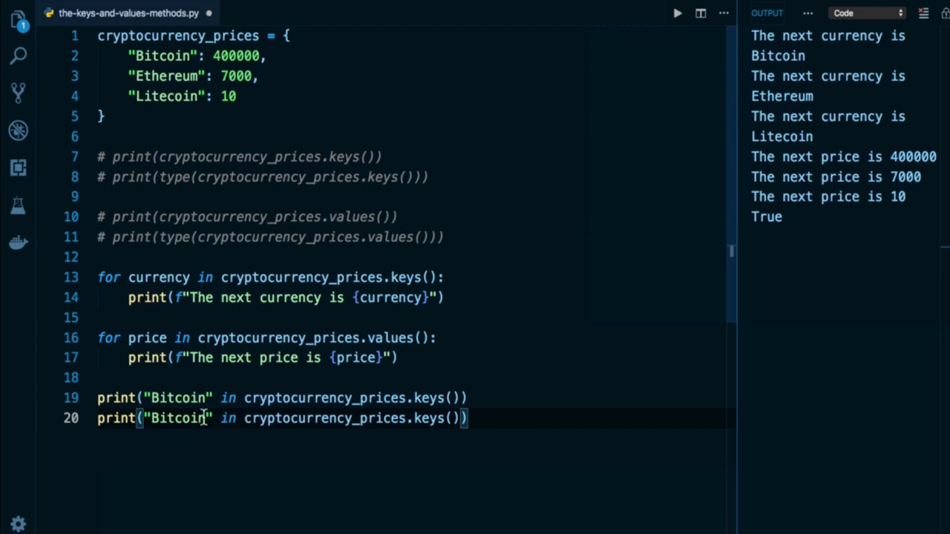
{"action": "type", "text": "Ri"}
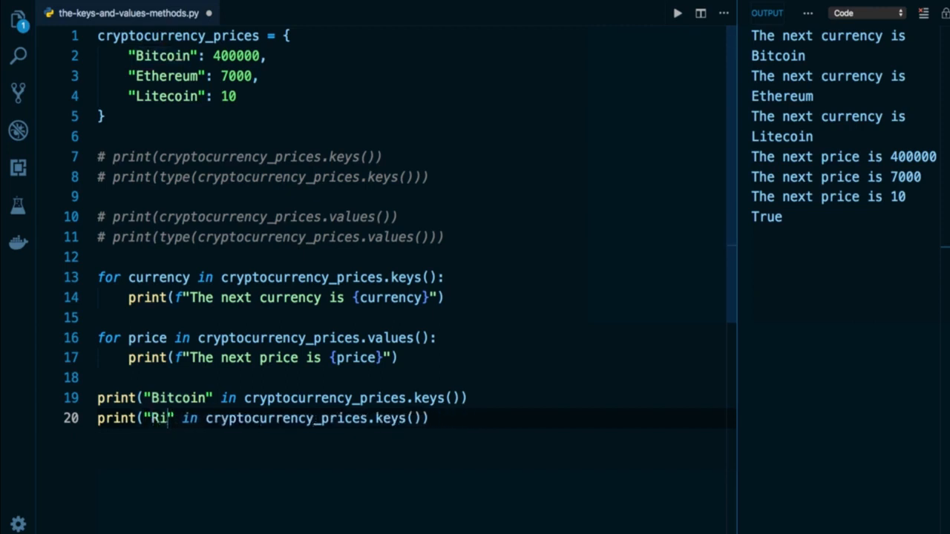
{"action": "type", "text": "pple"}
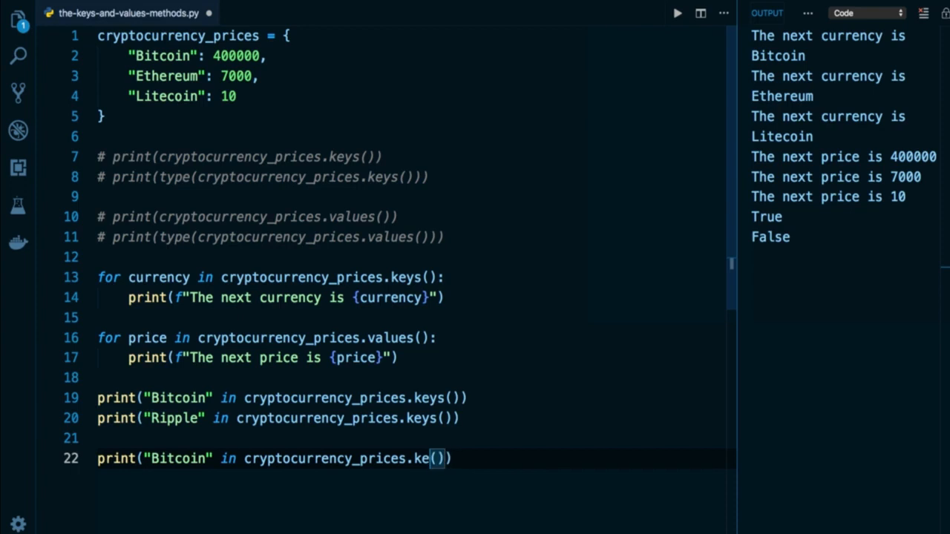
Step: Print 400000 in cryptocurrency_prices.values() and run, then change it to 5000 and run again
{"action": "type", "text": "values"}
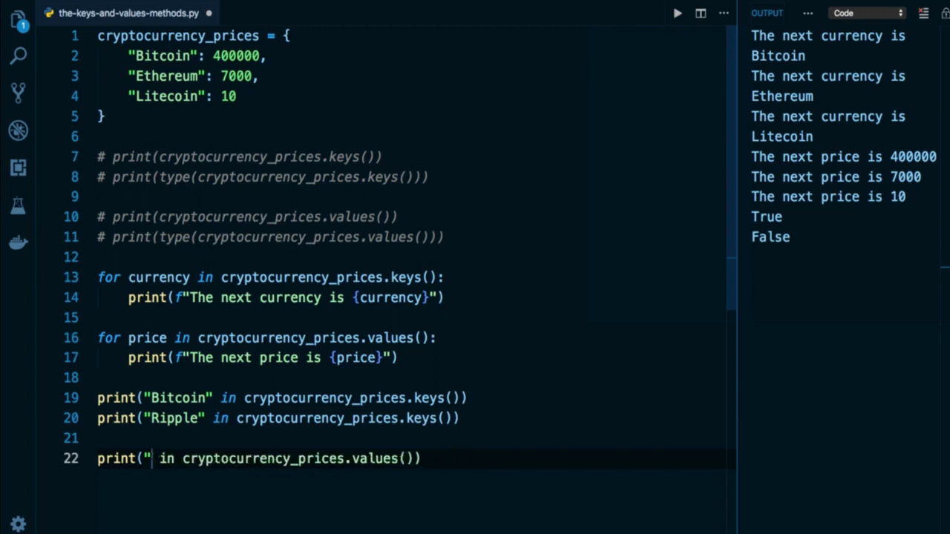
{"action": "type", "text": "400000"}
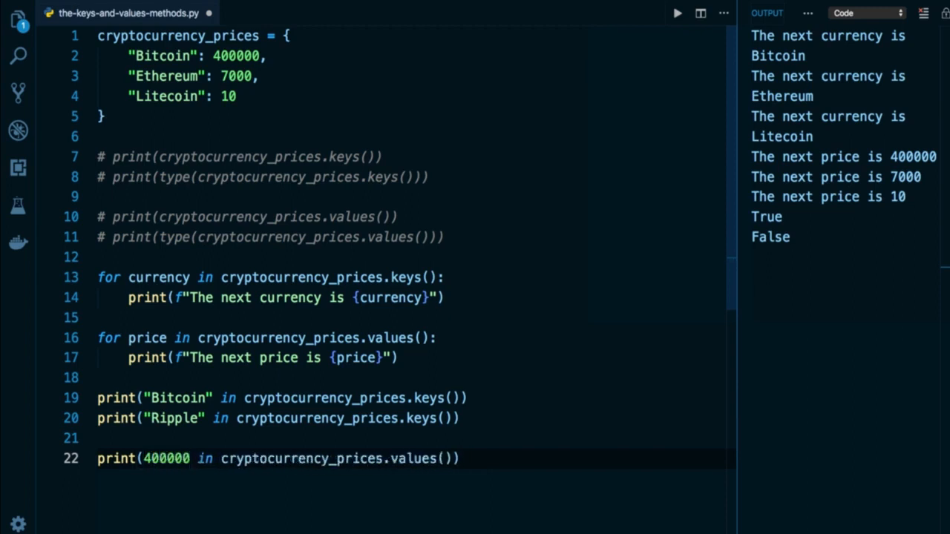
{"action": "left_click", "coordinate": [676, 12]}
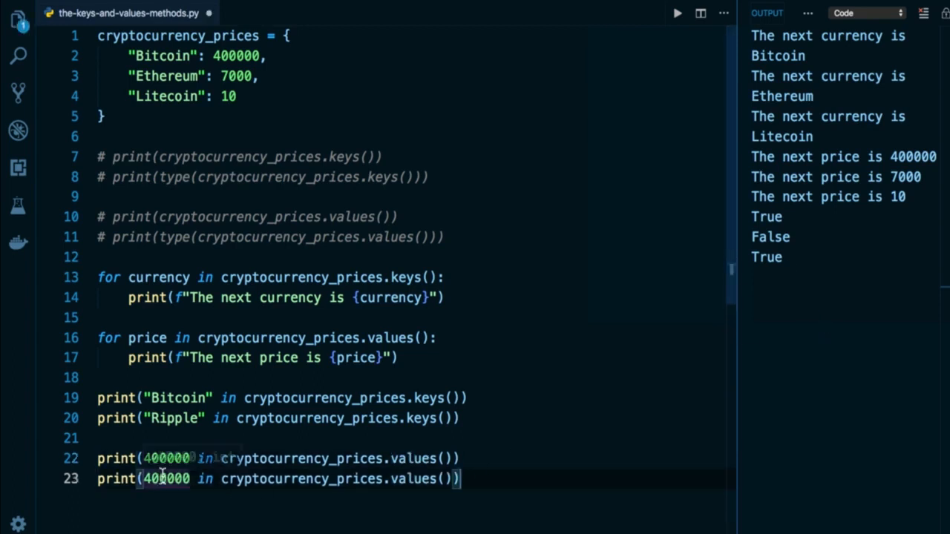
{"action": "type", "text": "5000"}
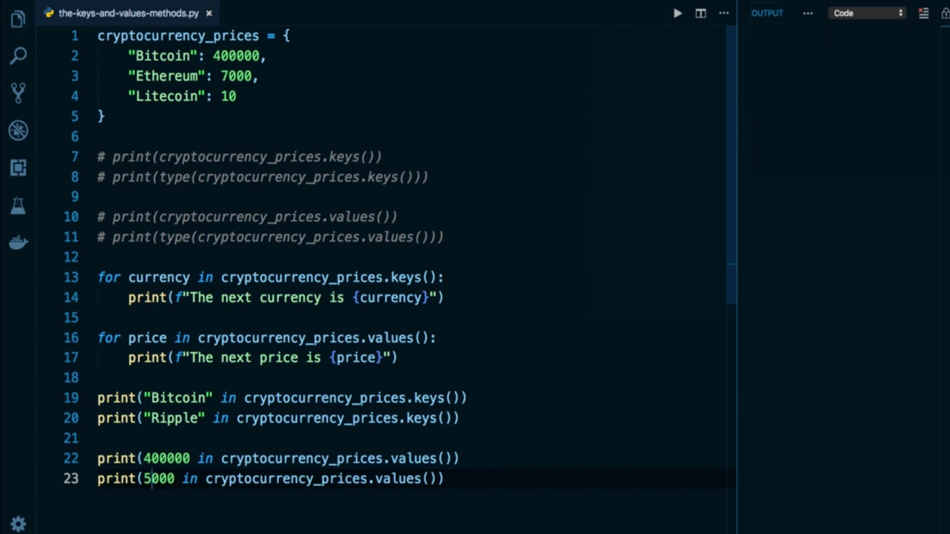
{"action": "left_click", "coordinate": [676, 13]}
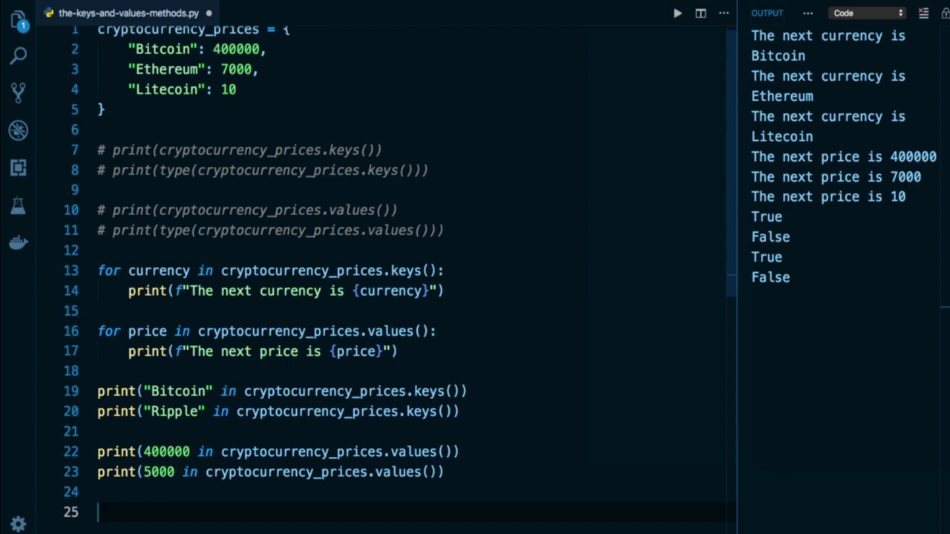
Step: Print len(cryptocurrency_prices.keys()), run it to get 3, then add the values() version
{"action": "type", "text": "pr"}
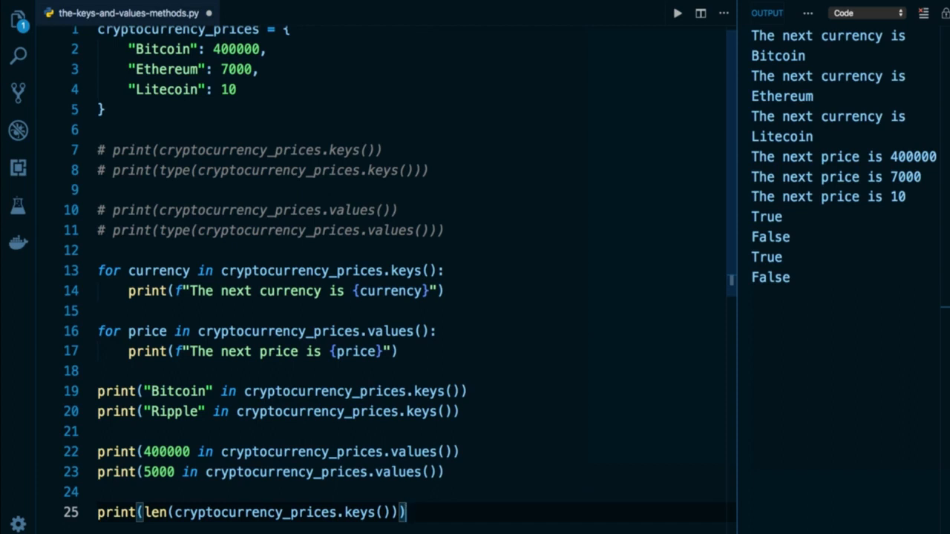
{"action": "left_click", "coordinate": [676, 13]}
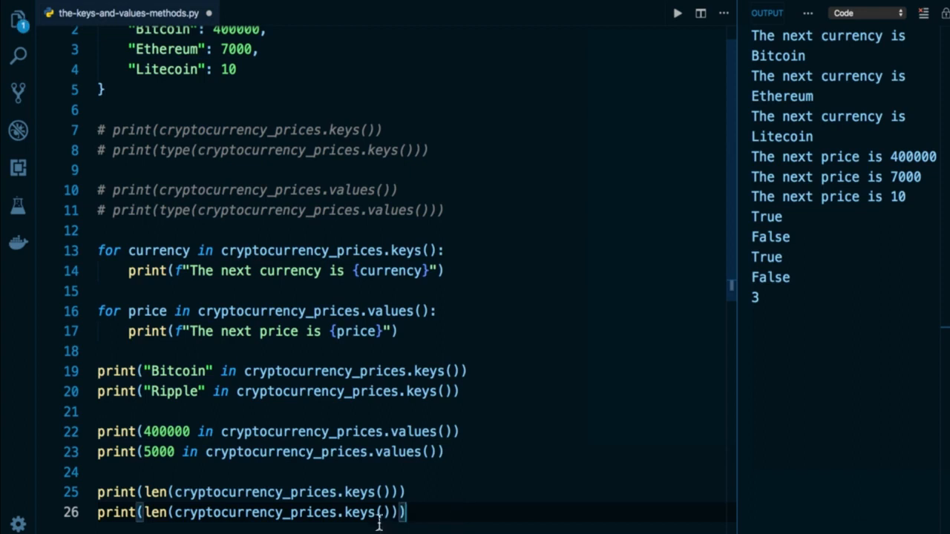
{"action": "type", "text": "values"}
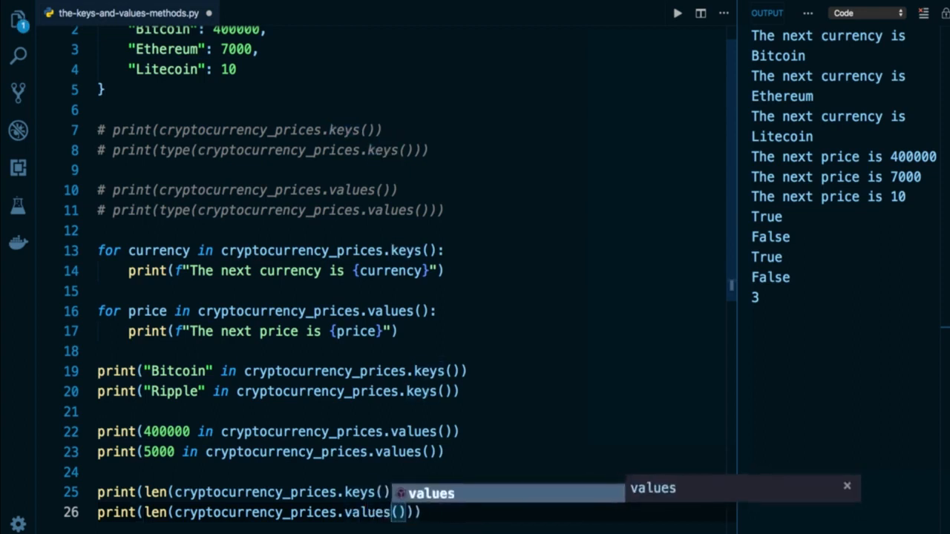